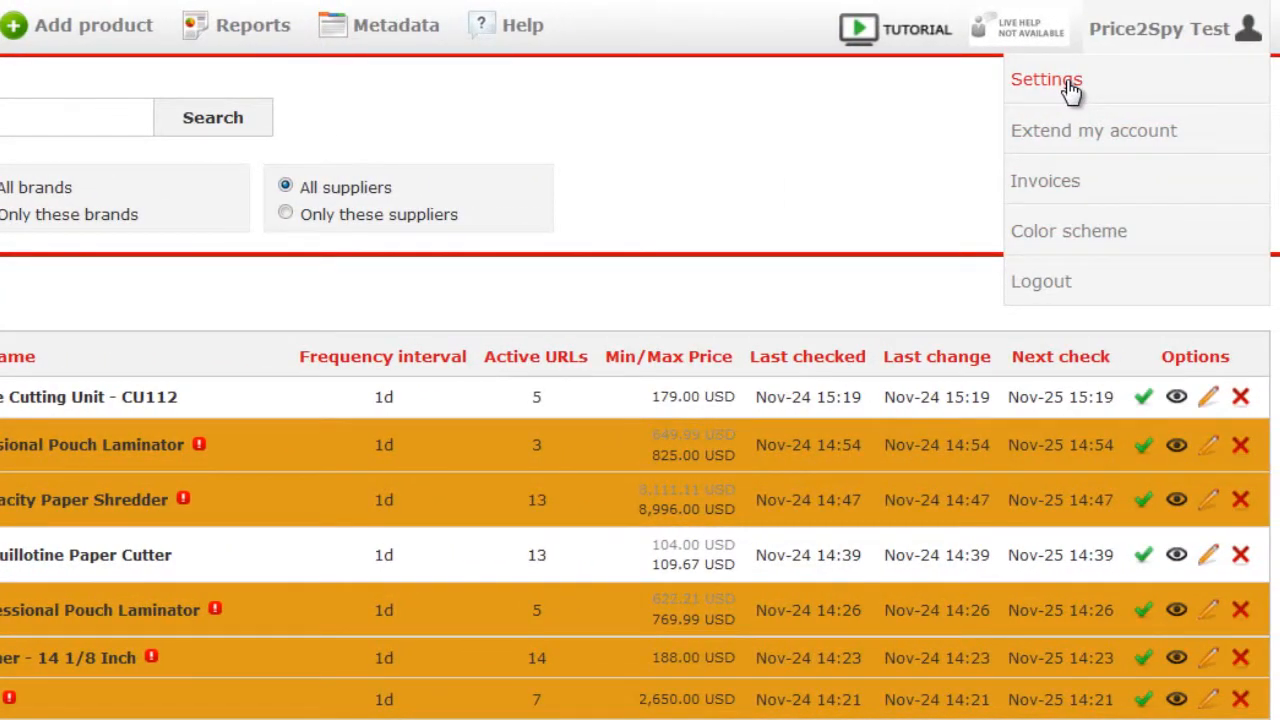
Step: View the 'Use targeted price (MAP)' setting, set to Minimal advertised price (MAP)
click(1046, 80)
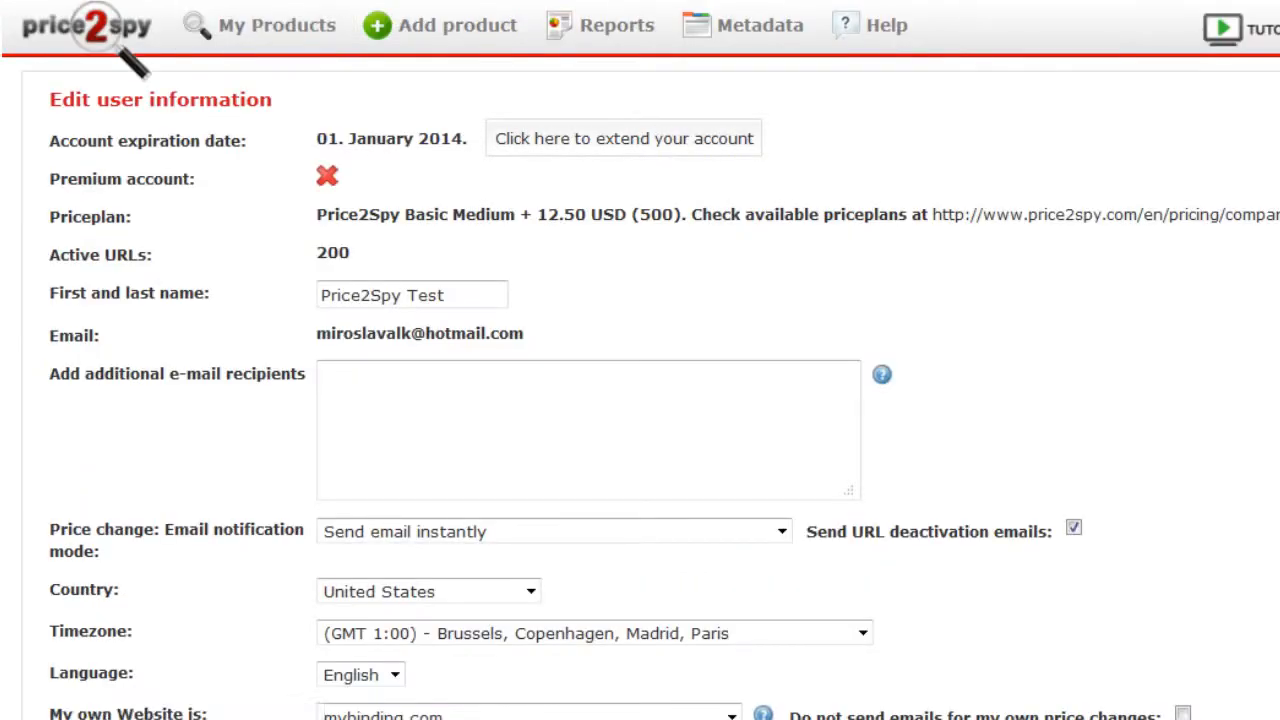
scroll(down, 3)
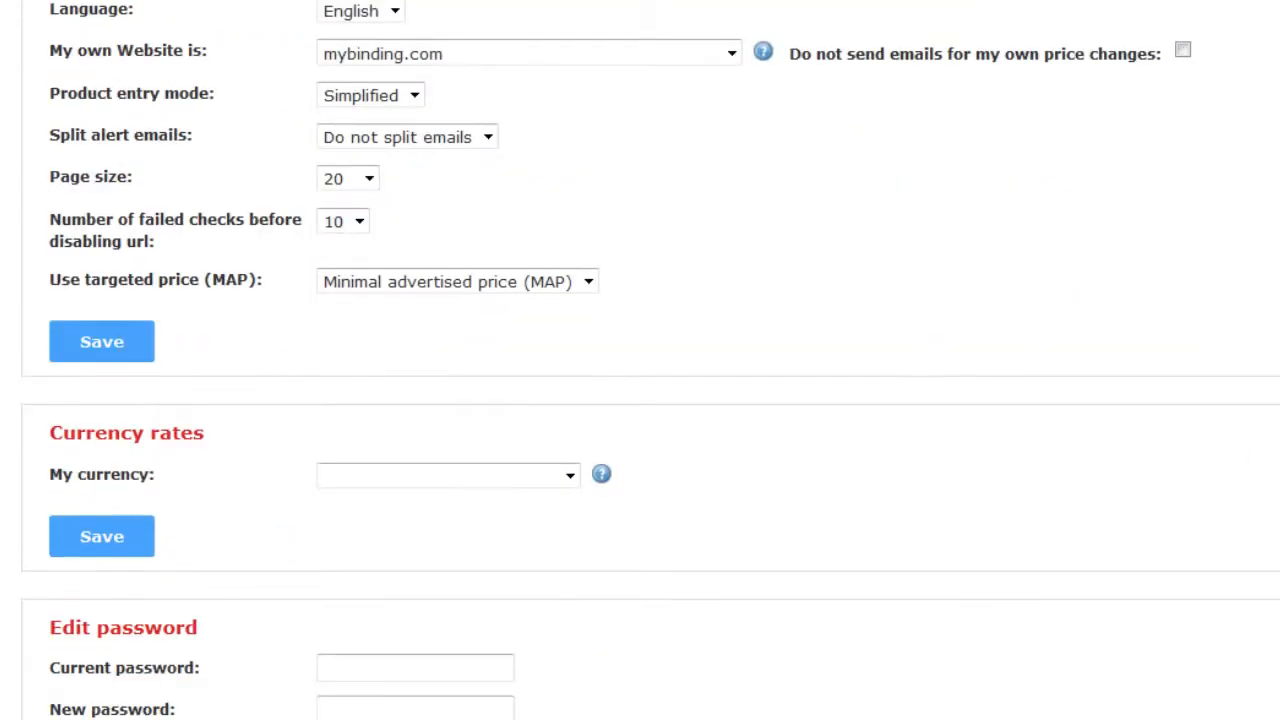
mouse_move(416, 288)
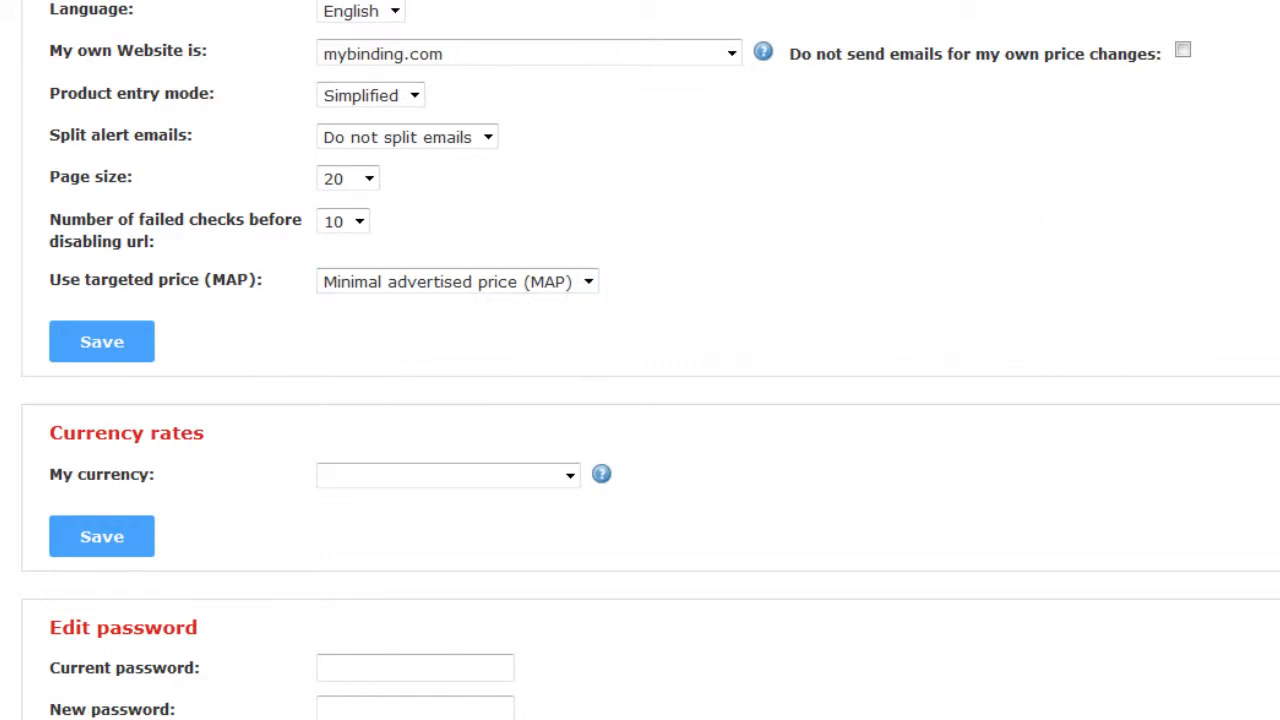
scroll(up, 3)
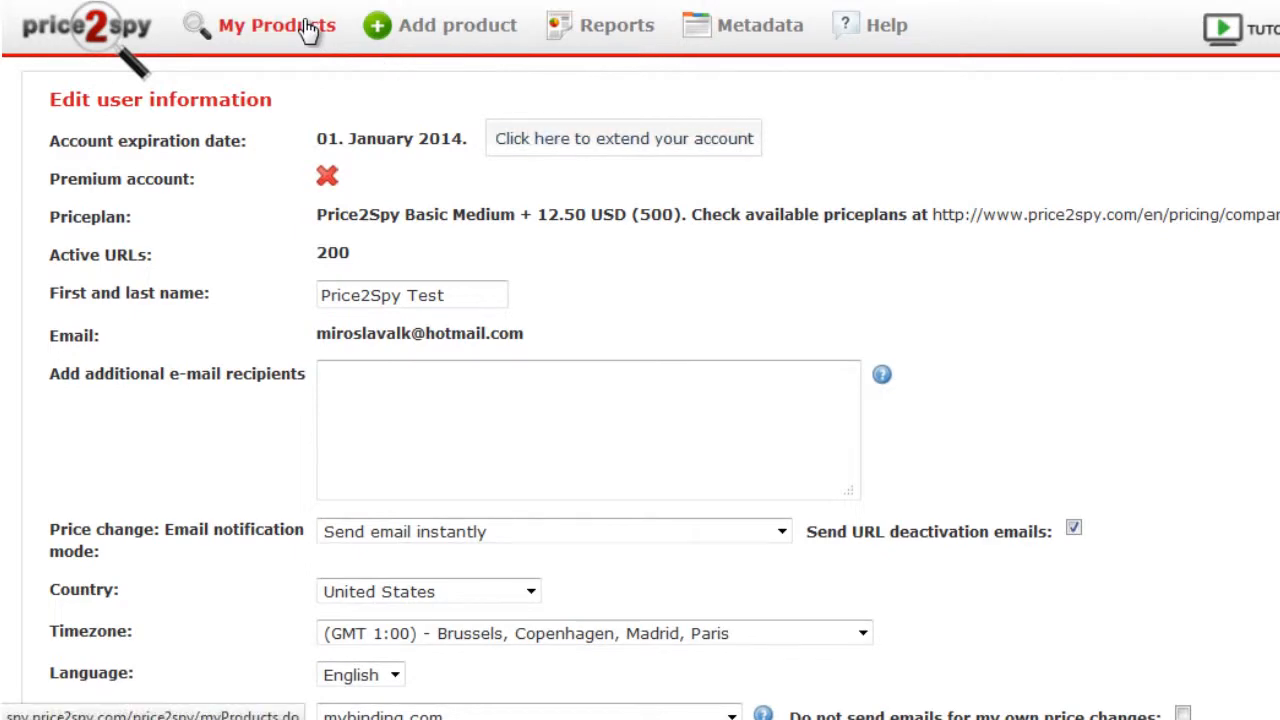
Step: From My Products, view the paper shredder's product details including its MAP field
click(276, 24)
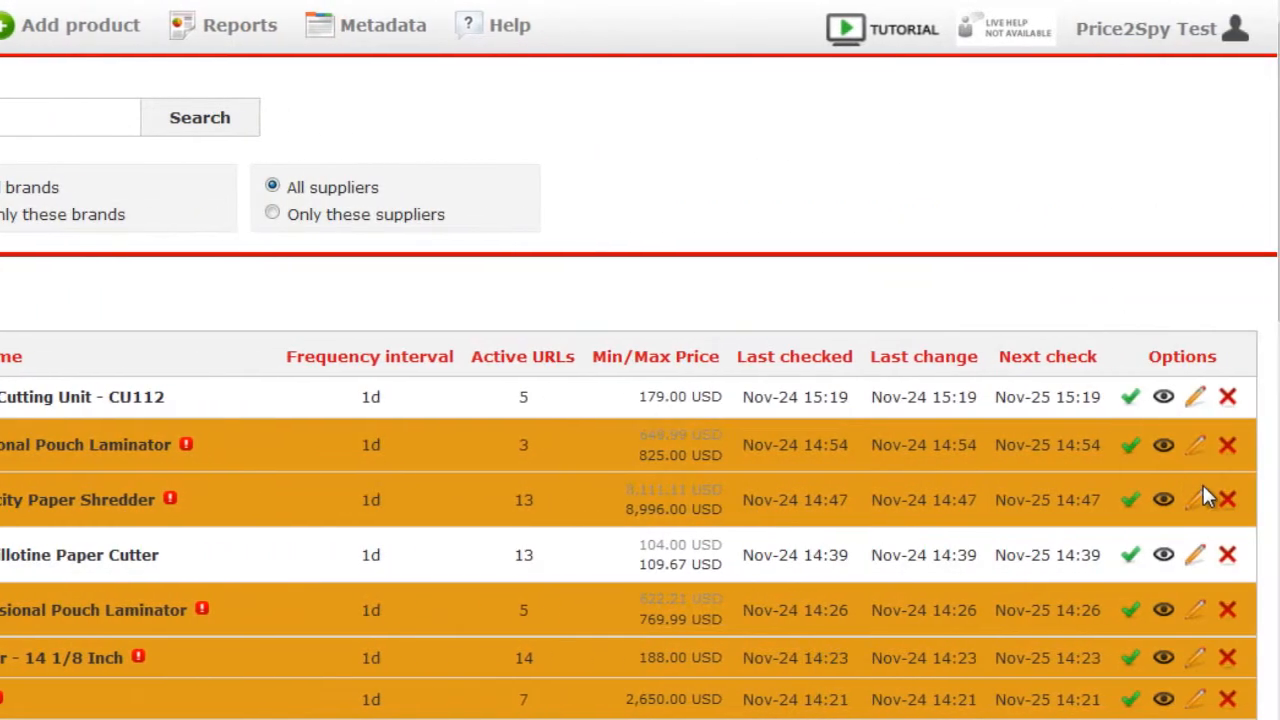
click(1196, 500)
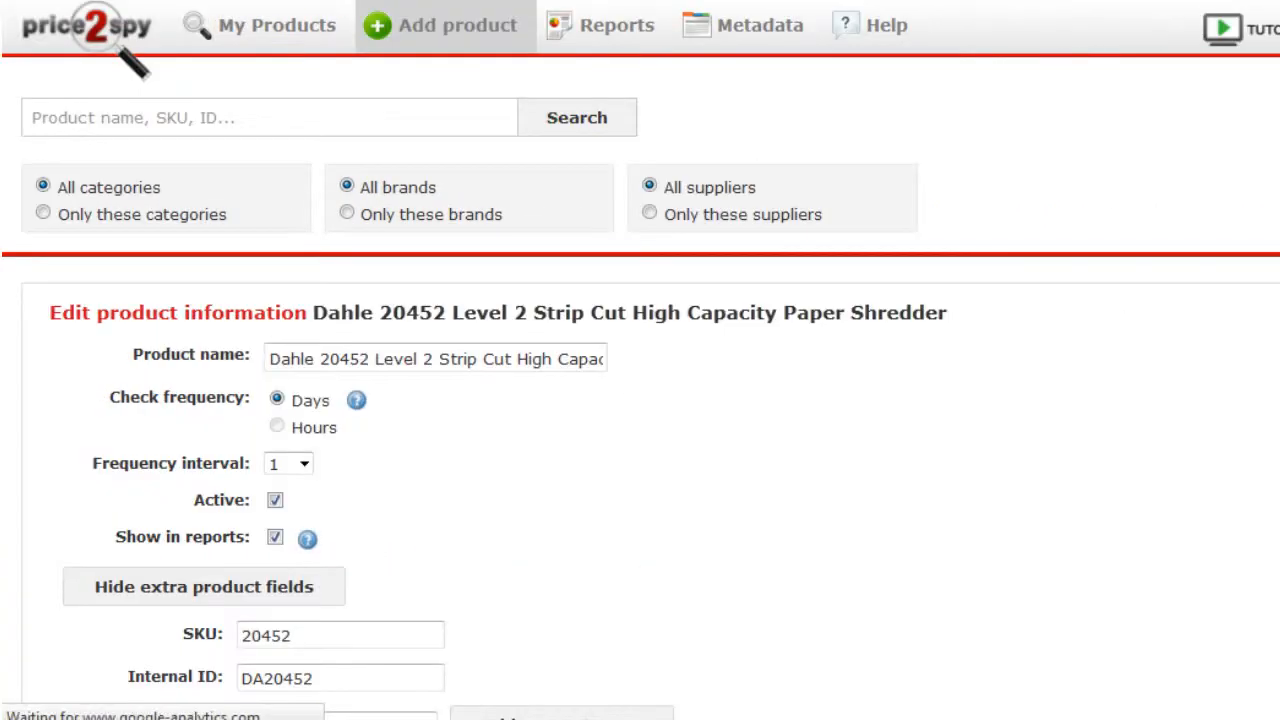
scroll(down, 3)
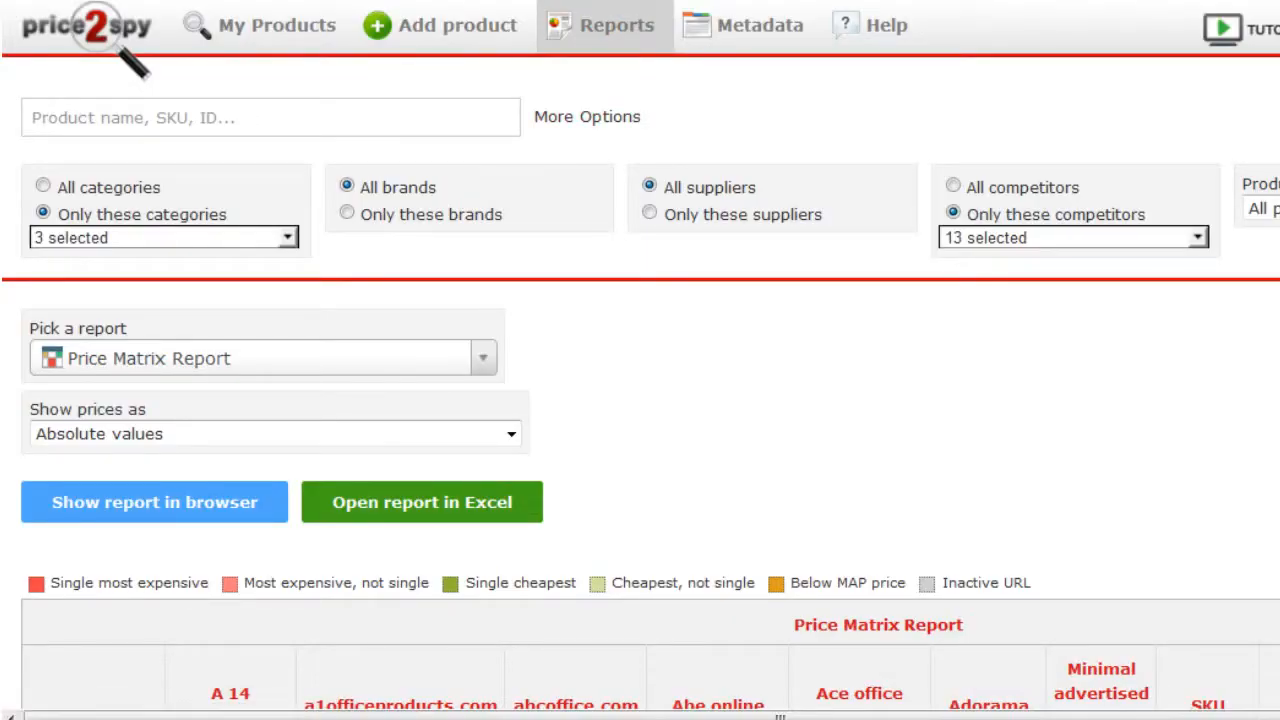
Step: Reach the Site name price table where below-MAP competitor sites are marked orange
scroll(down, 3)
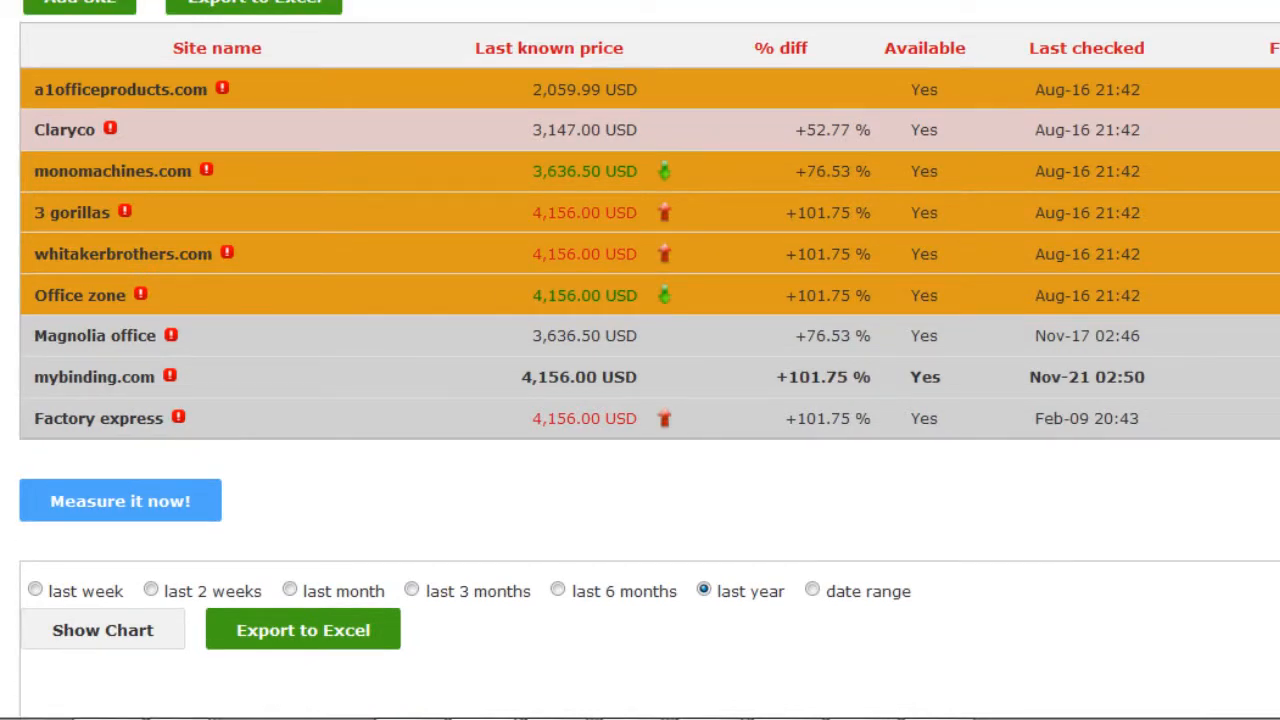
Step: Draw the last-year price history chart for the Formax FD 8500HS shredder
scroll(up, 3)
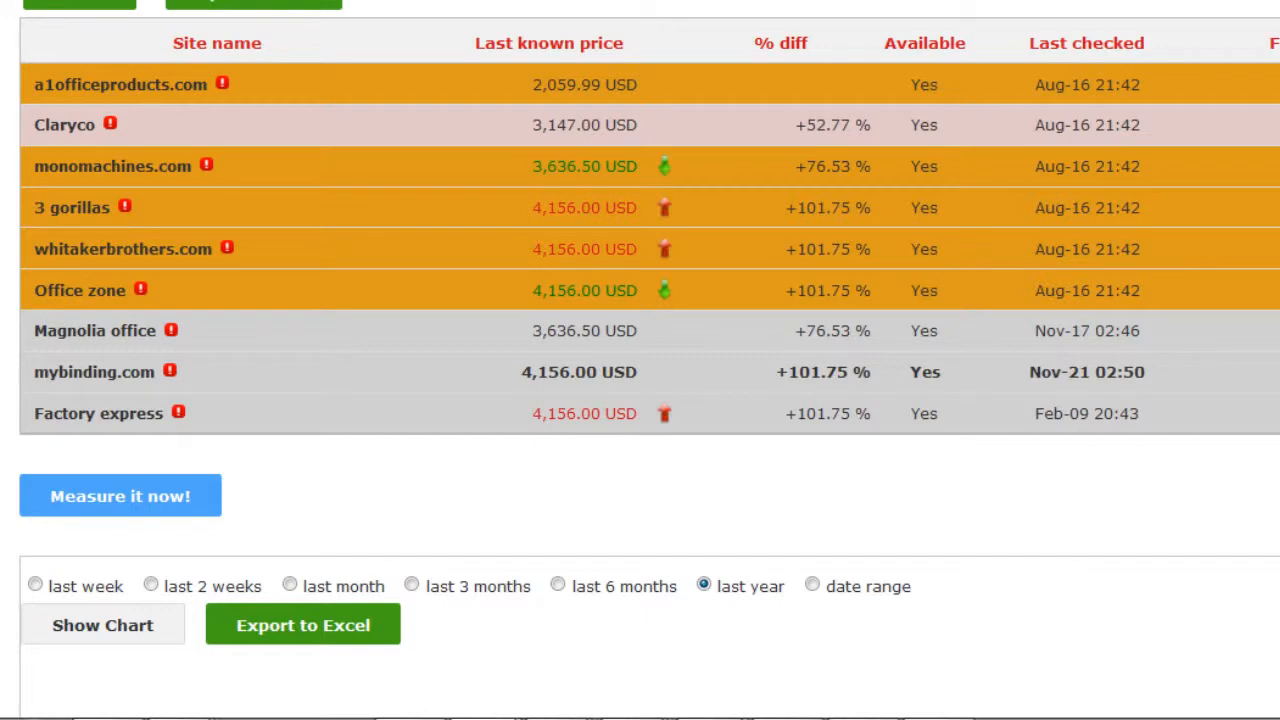
click(102, 624)
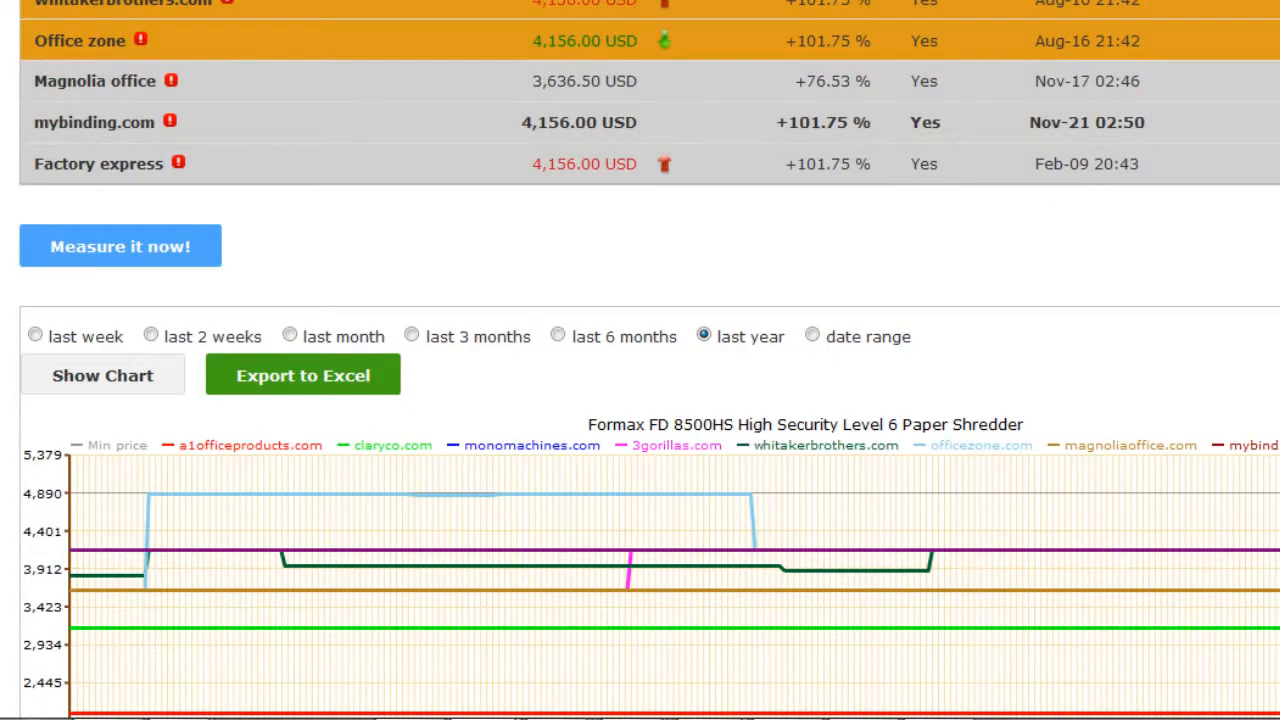
scroll(down, 3)
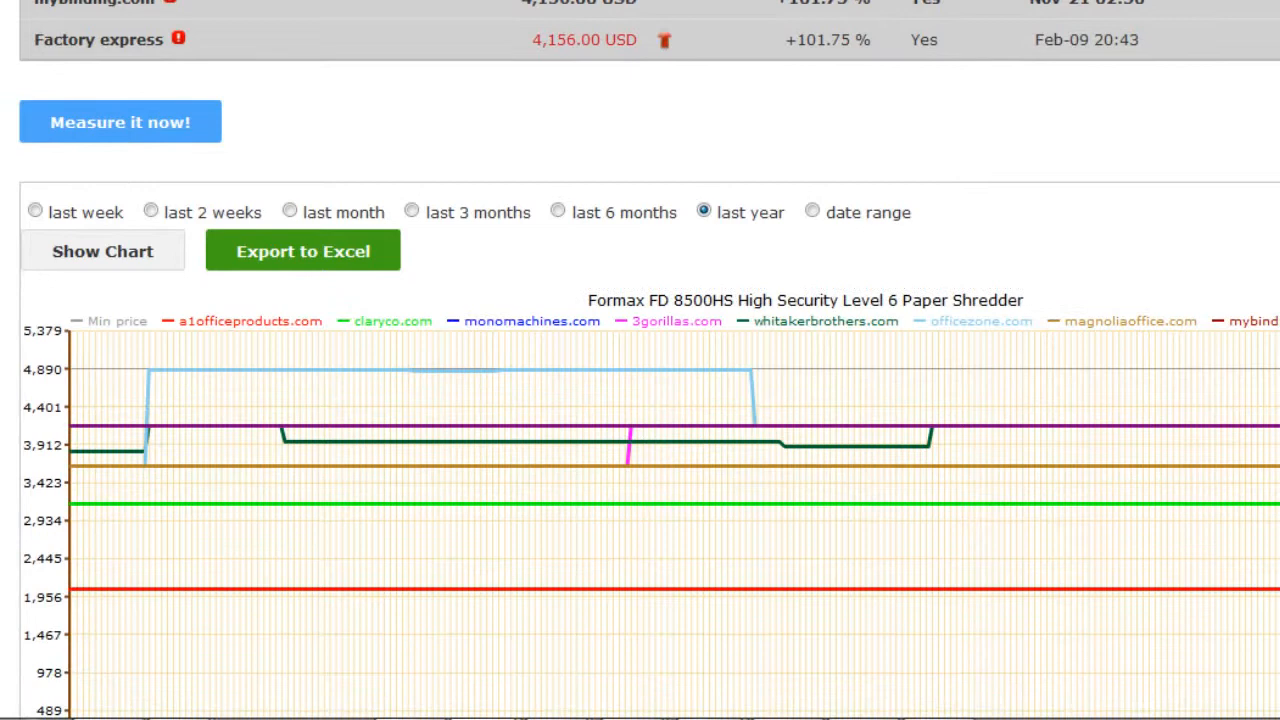
mouse_move(1158, 588)
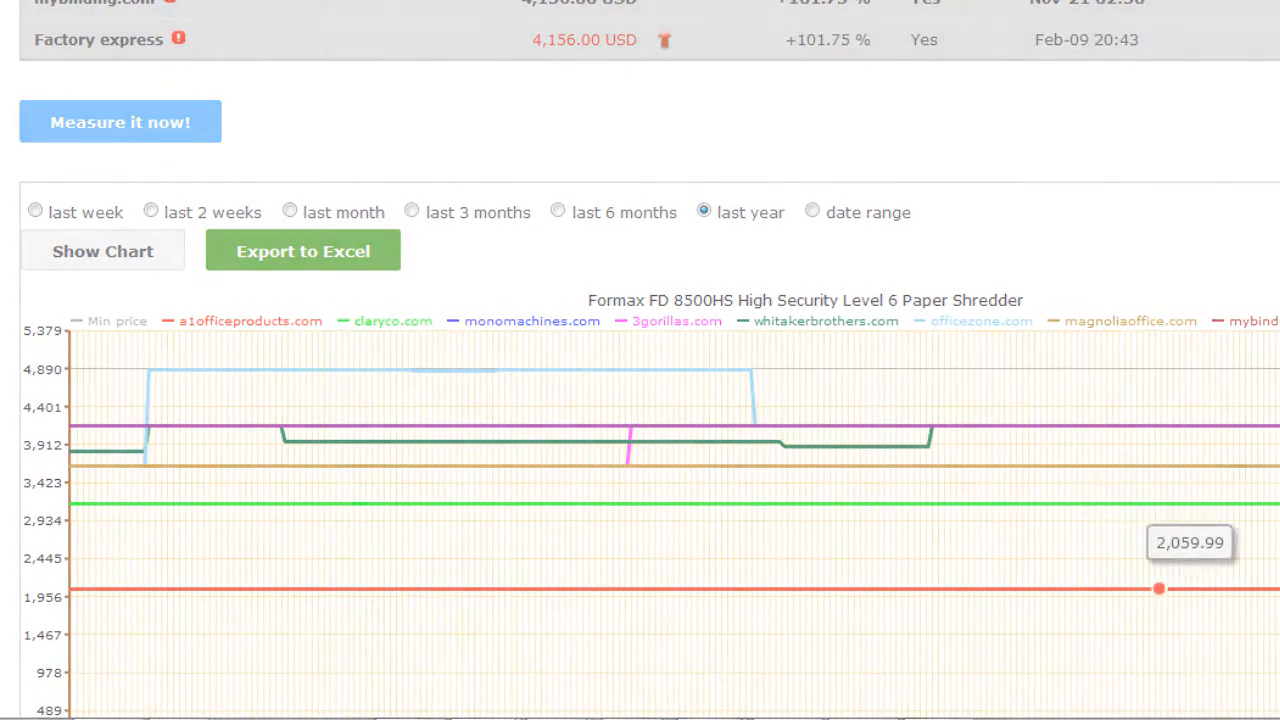